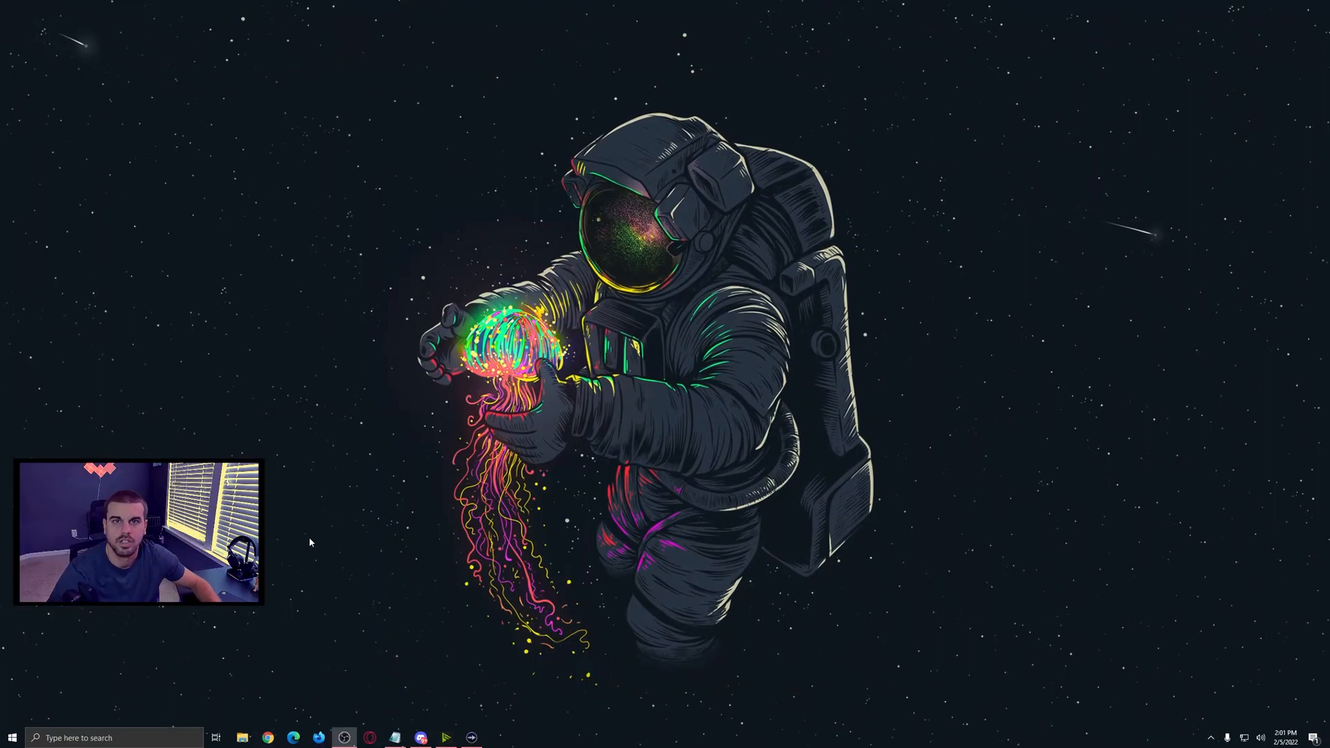
pyautogui.moveTo(328, 535)
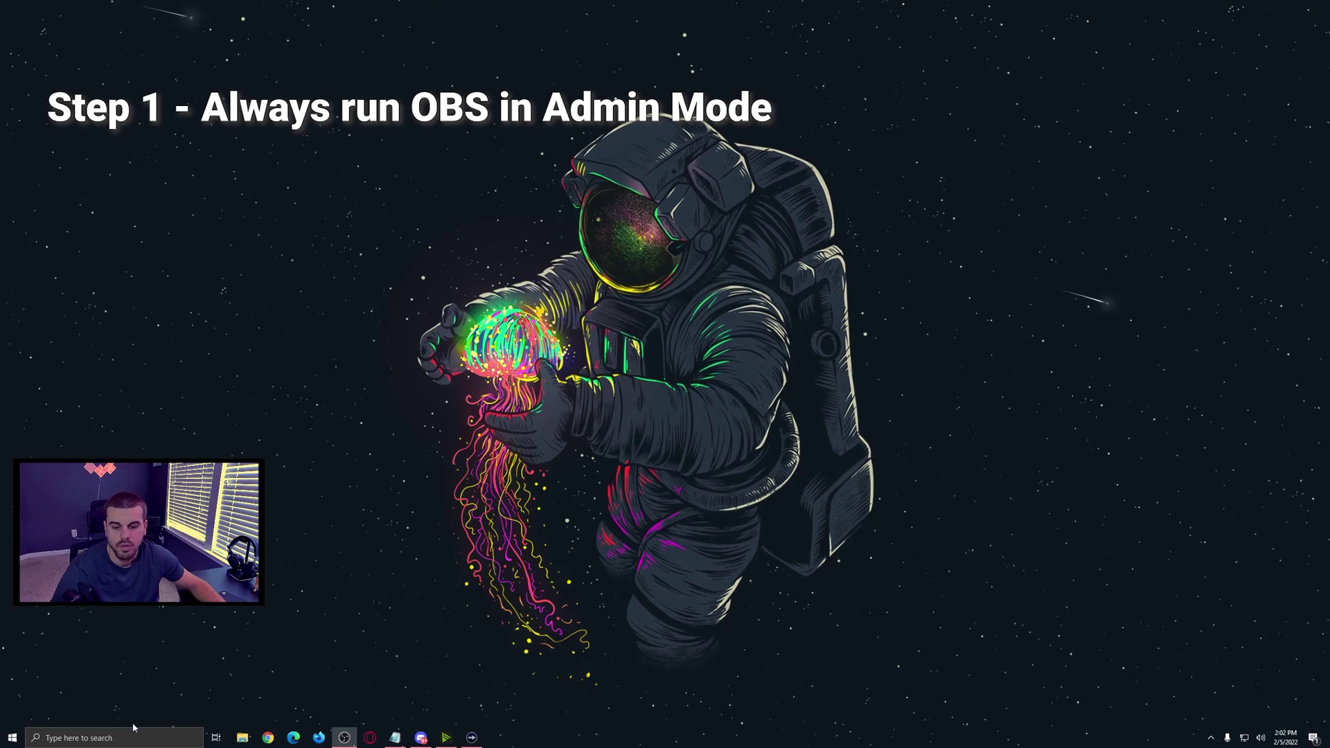
# Step: Search 'obs' from the taskbar and bring up the context menu for OBS Studio (64bit)
pyautogui.write('obs')
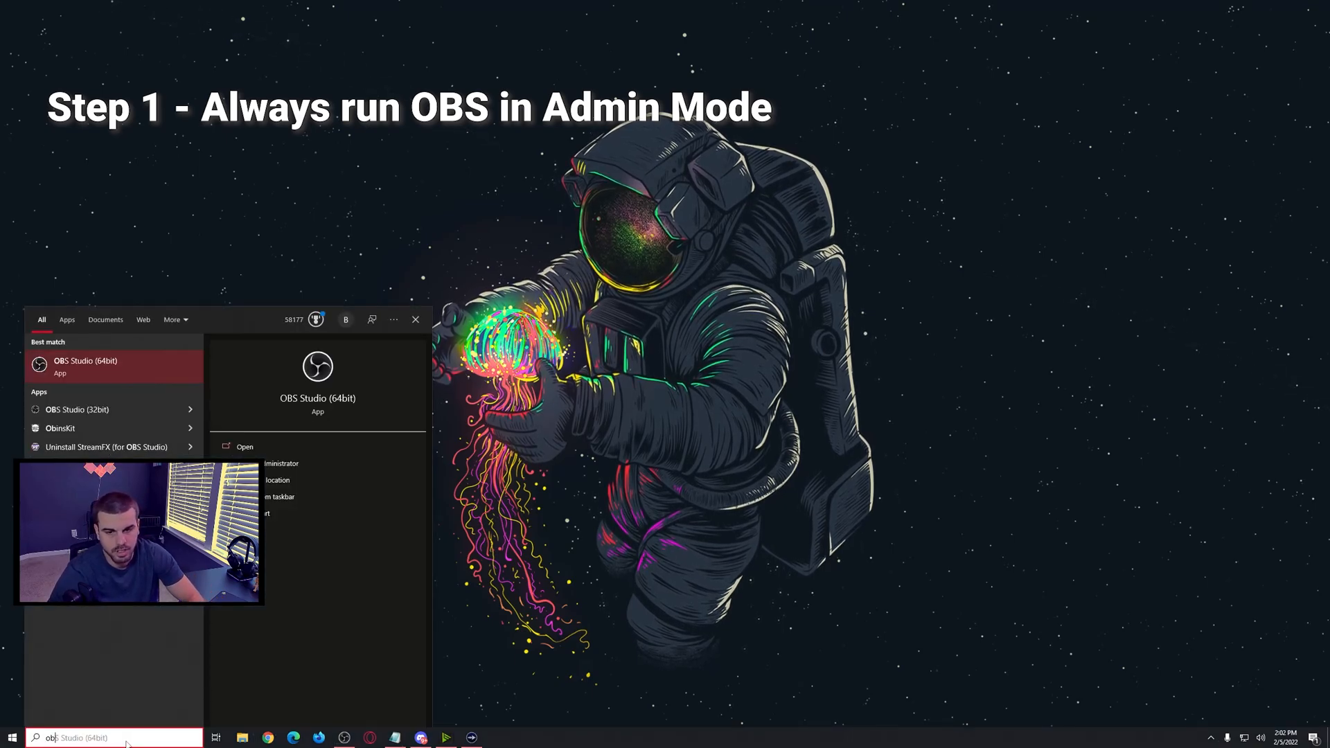
pyautogui.rightClick(83, 366)
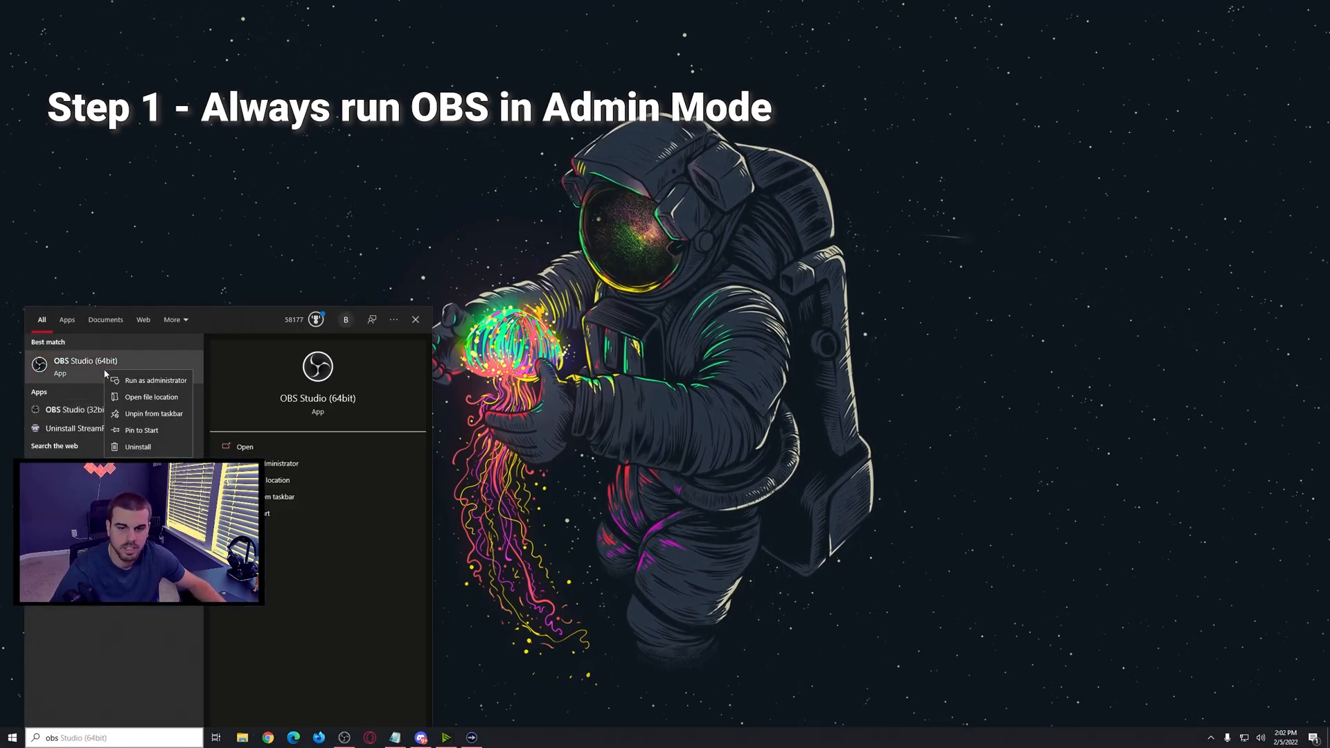
pyautogui.moveTo(154, 380)
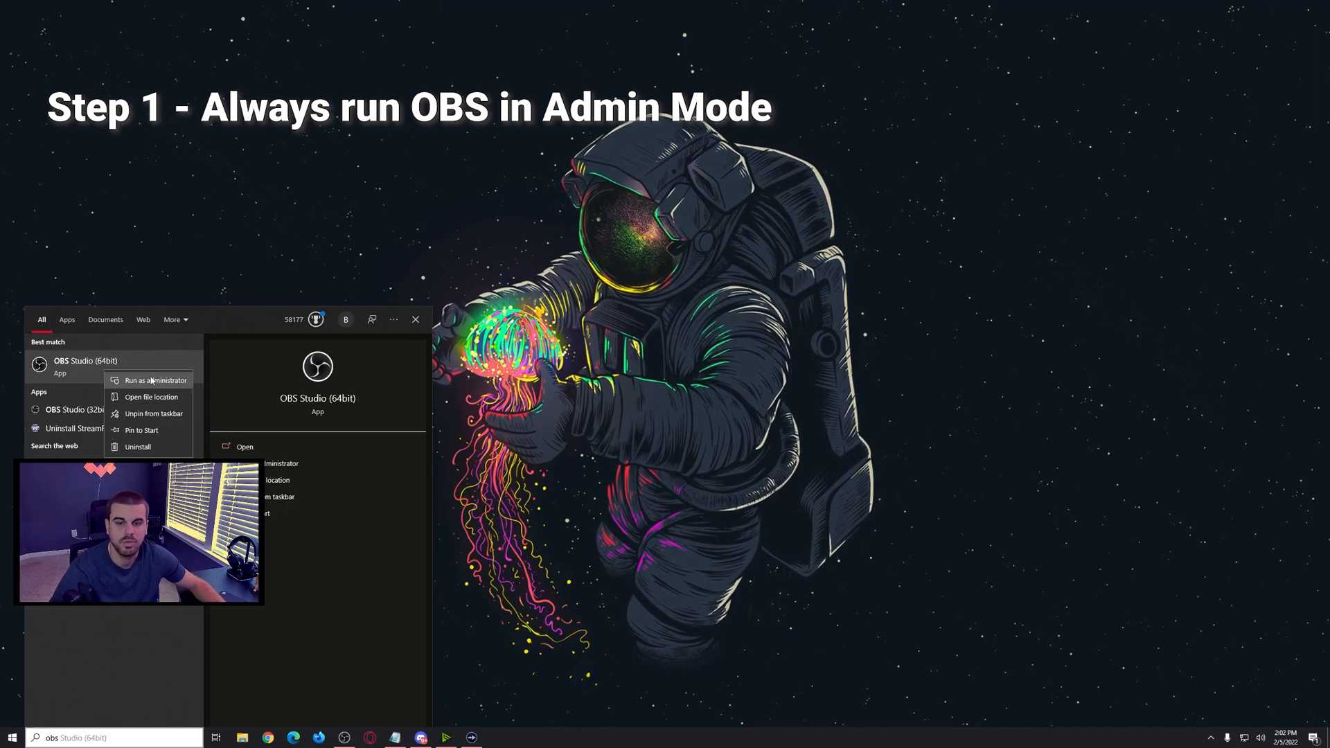
pyautogui.moveTo(151, 396)
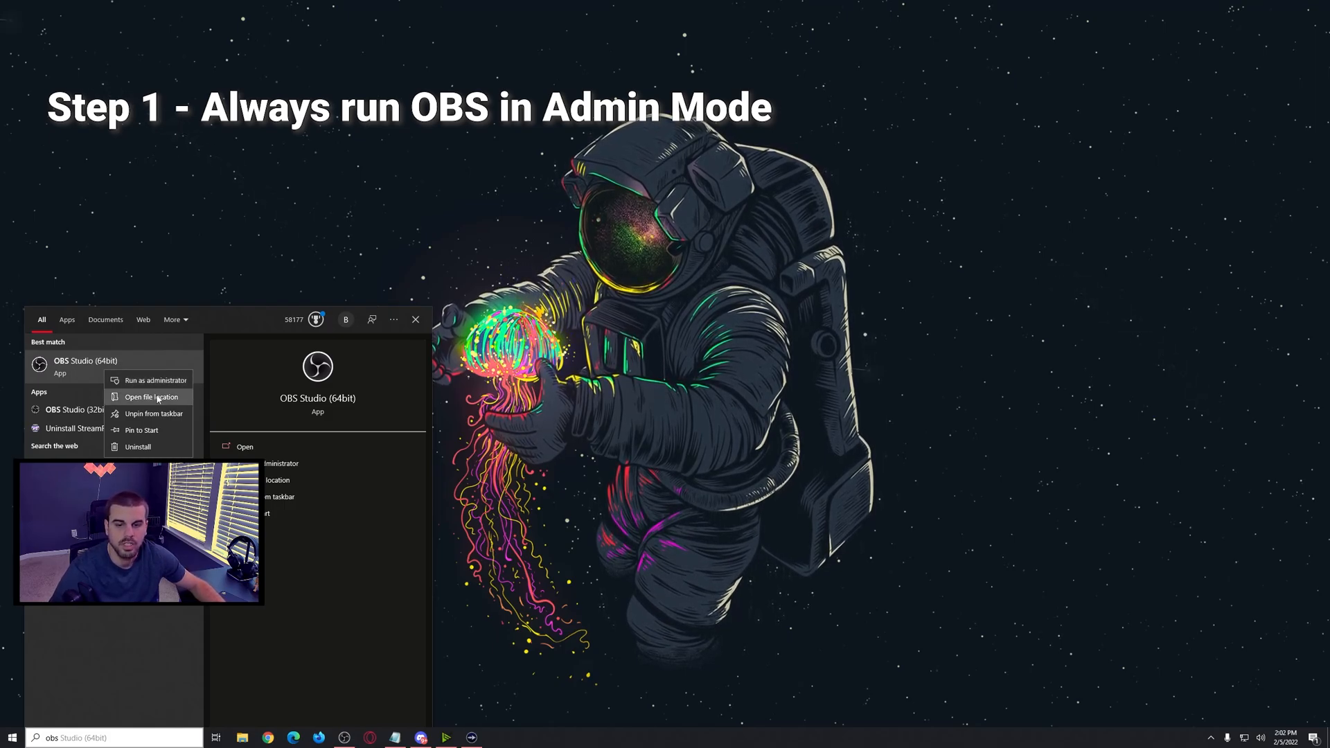
# Step: Set the OBS Studio (64bit) shortcut to always run as administrator in its Compatibility properties
pyautogui.click(150, 396)
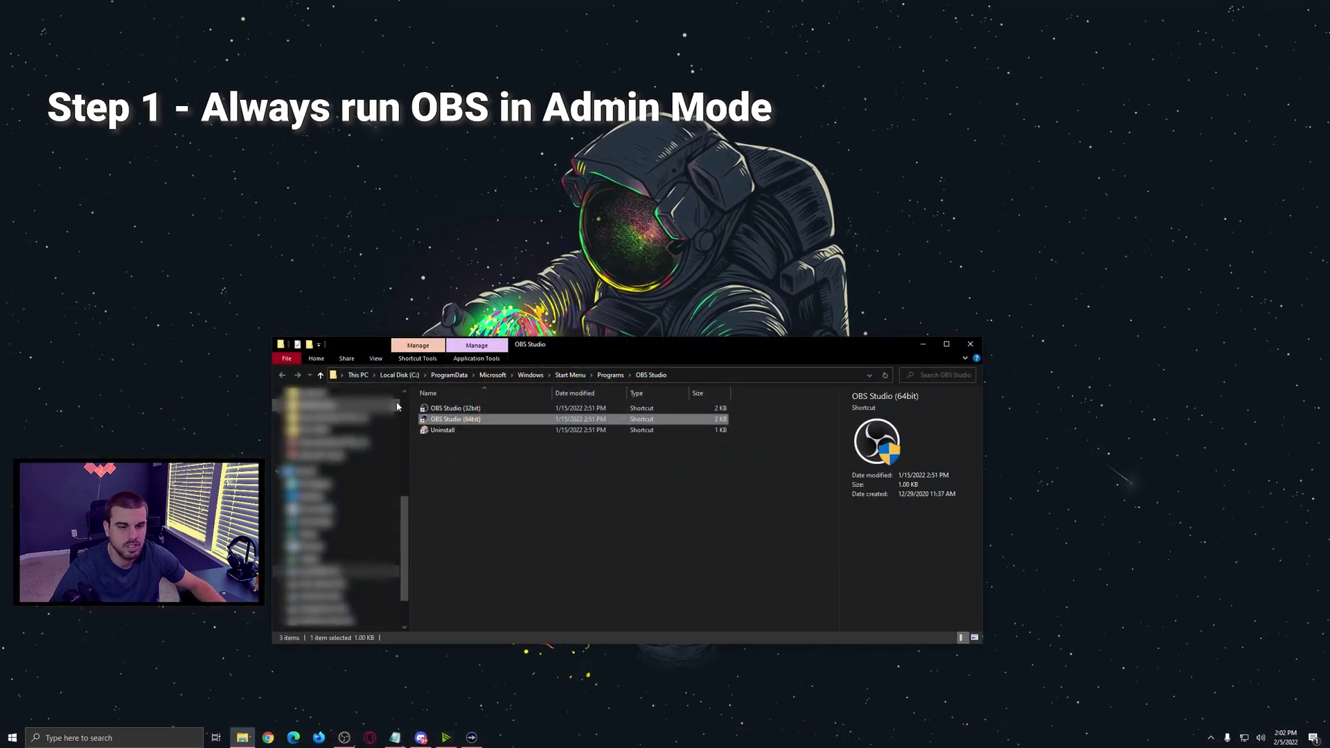
pyautogui.rightClick(455, 418)
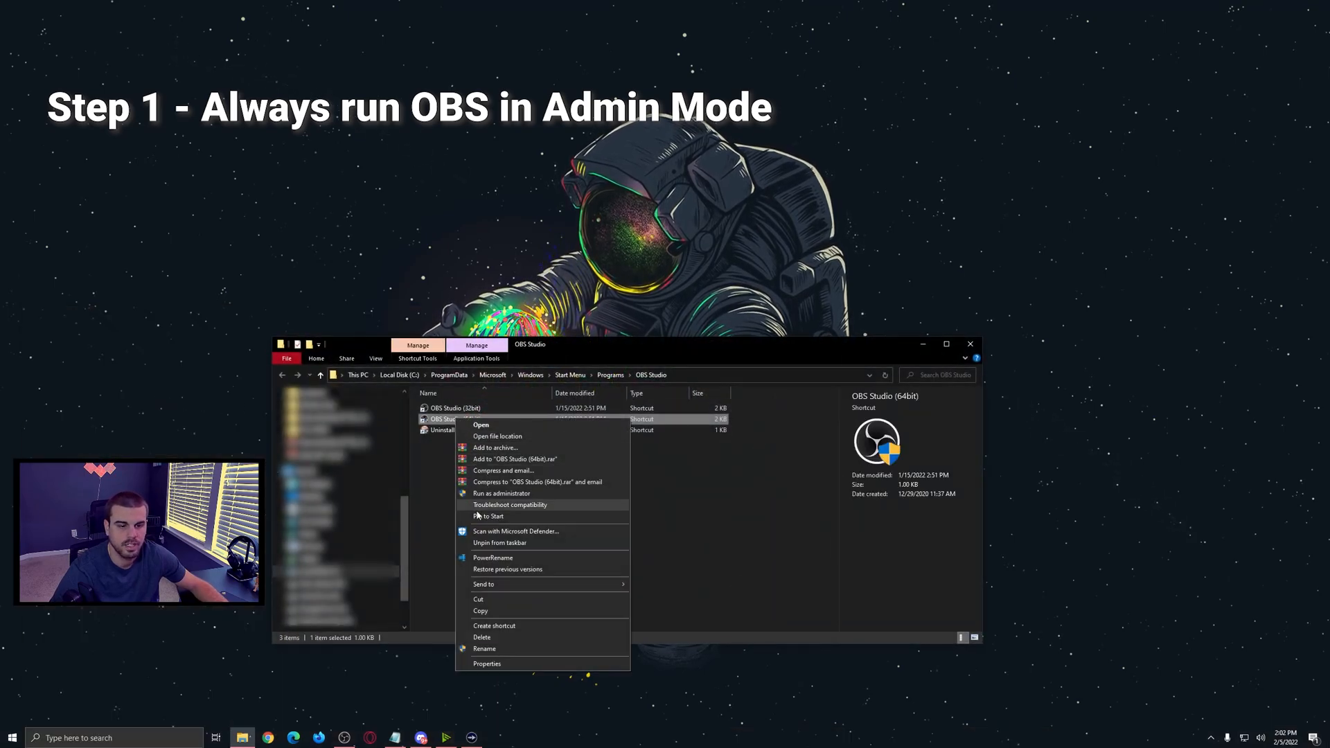
pyautogui.click(488, 663)
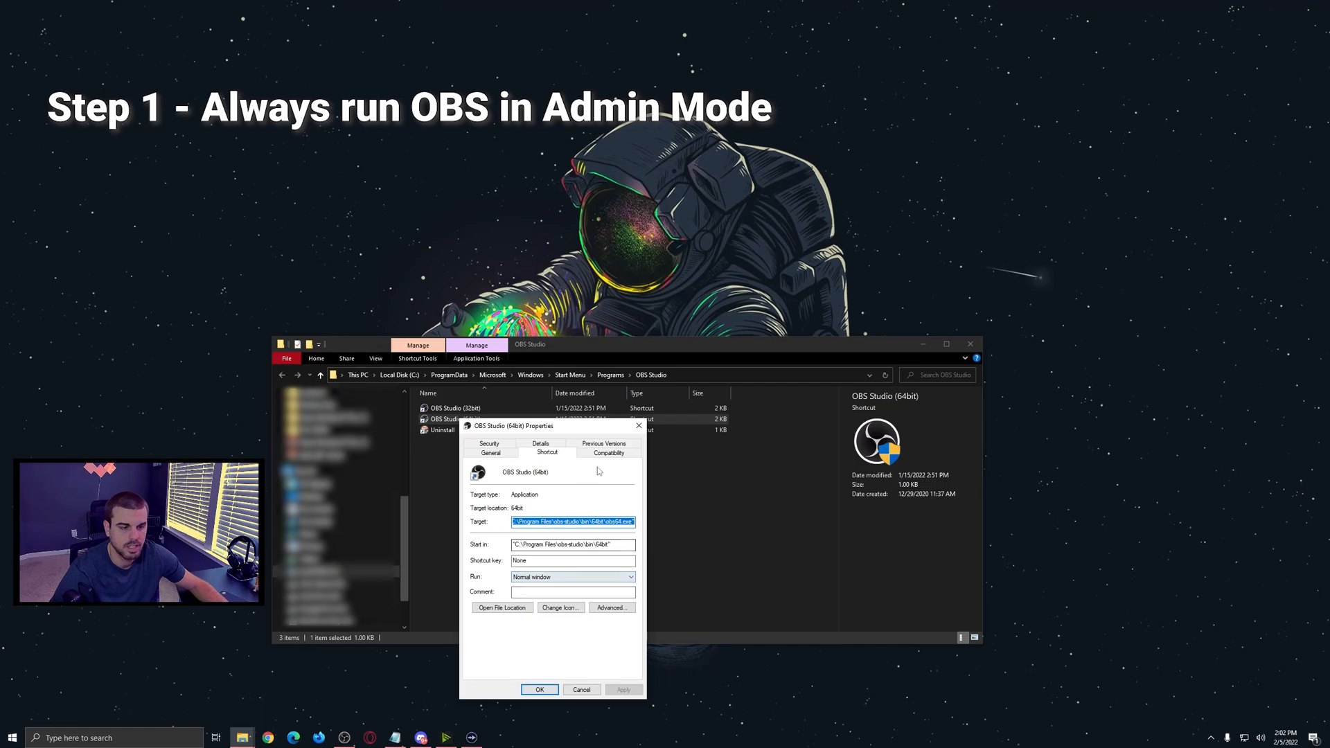
pyautogui.click(607, 452)
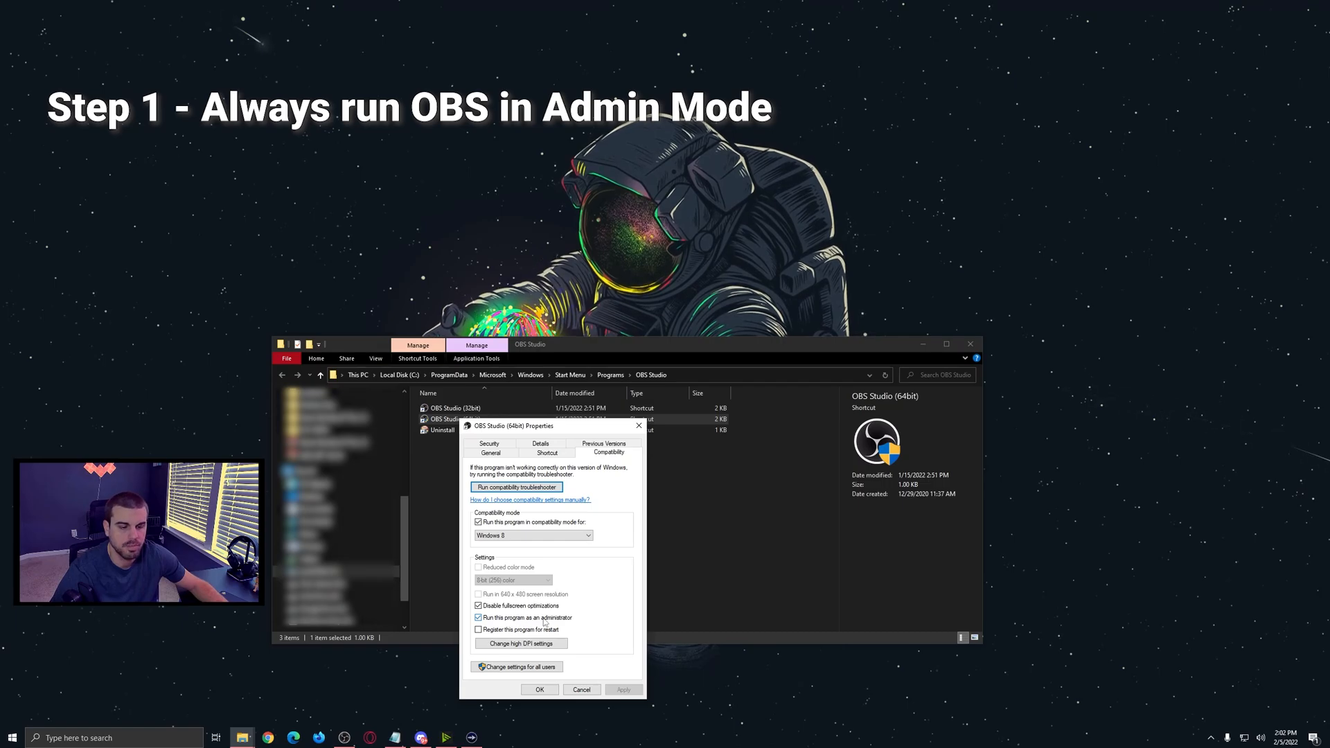
pyautogui.click(541, 690)
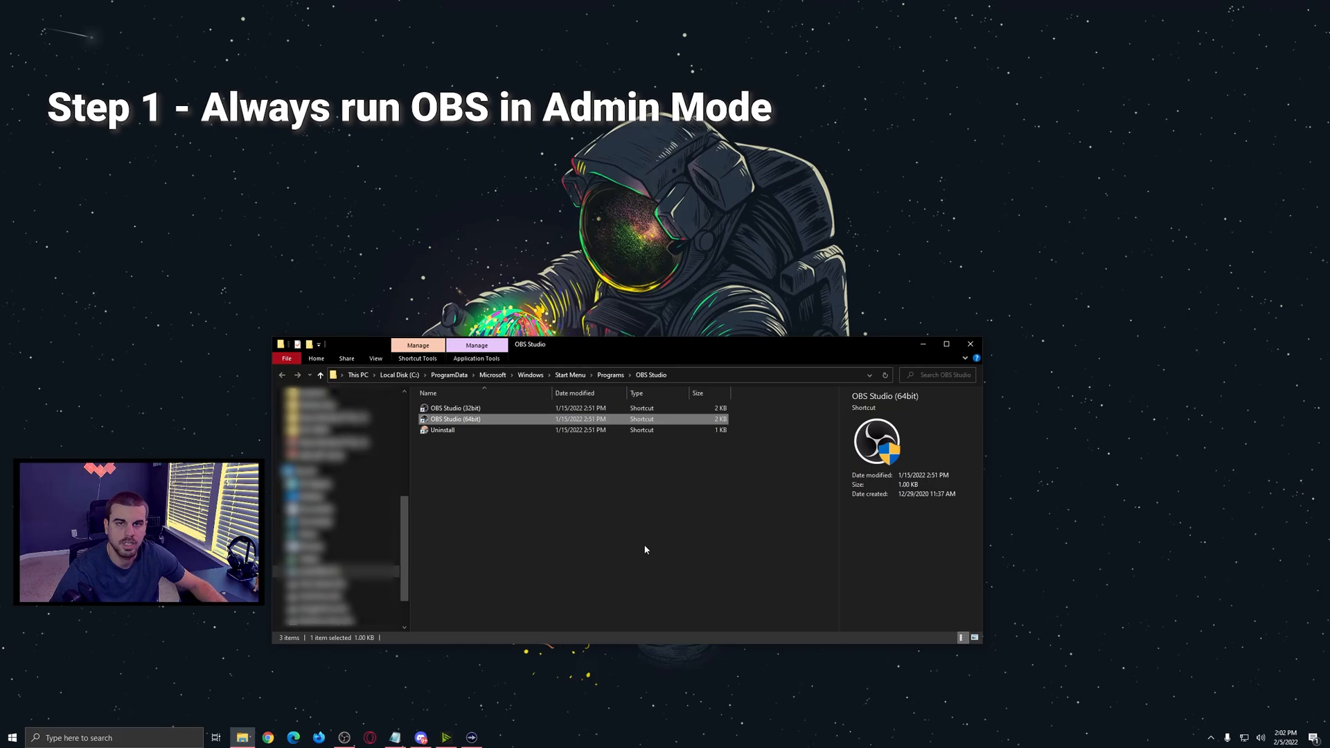
pyautogui.moveTo(646, 538)
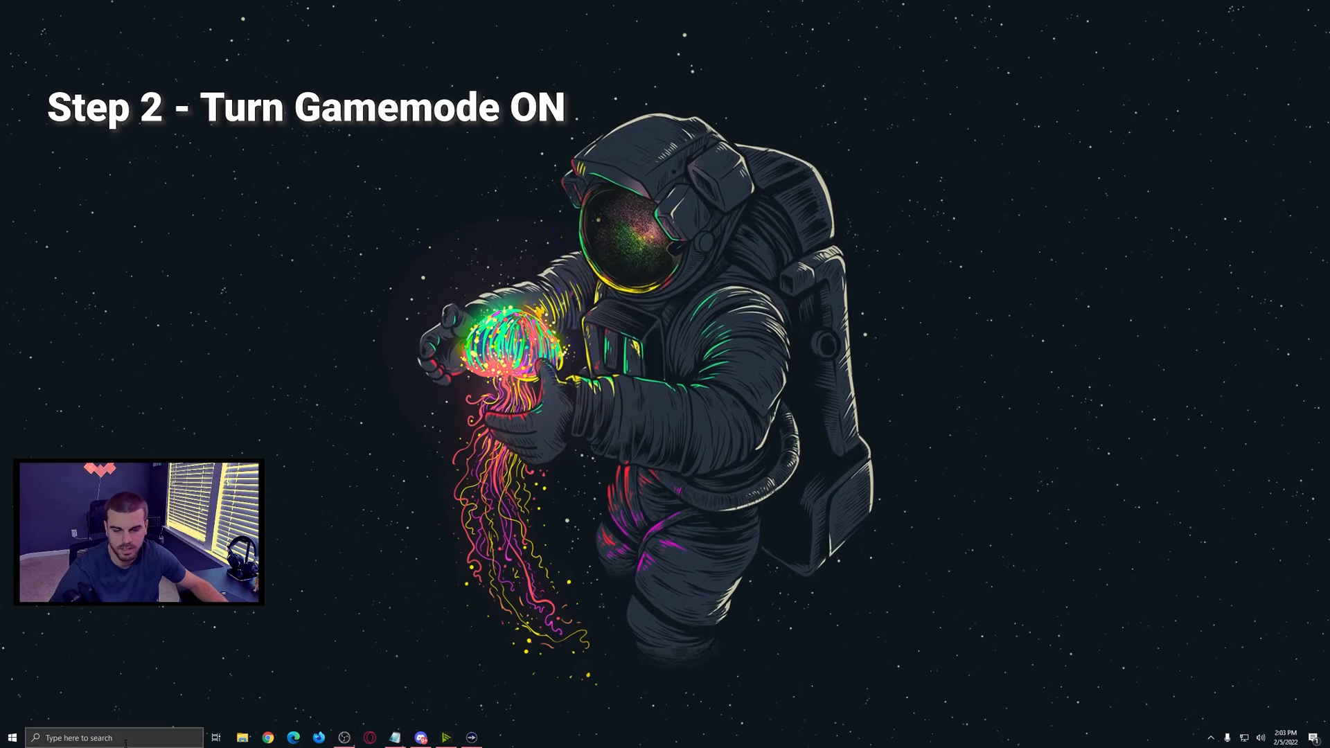
# Step: Search 'settings' from the taskbar to find the Settings app
pyautogui.write('settings')
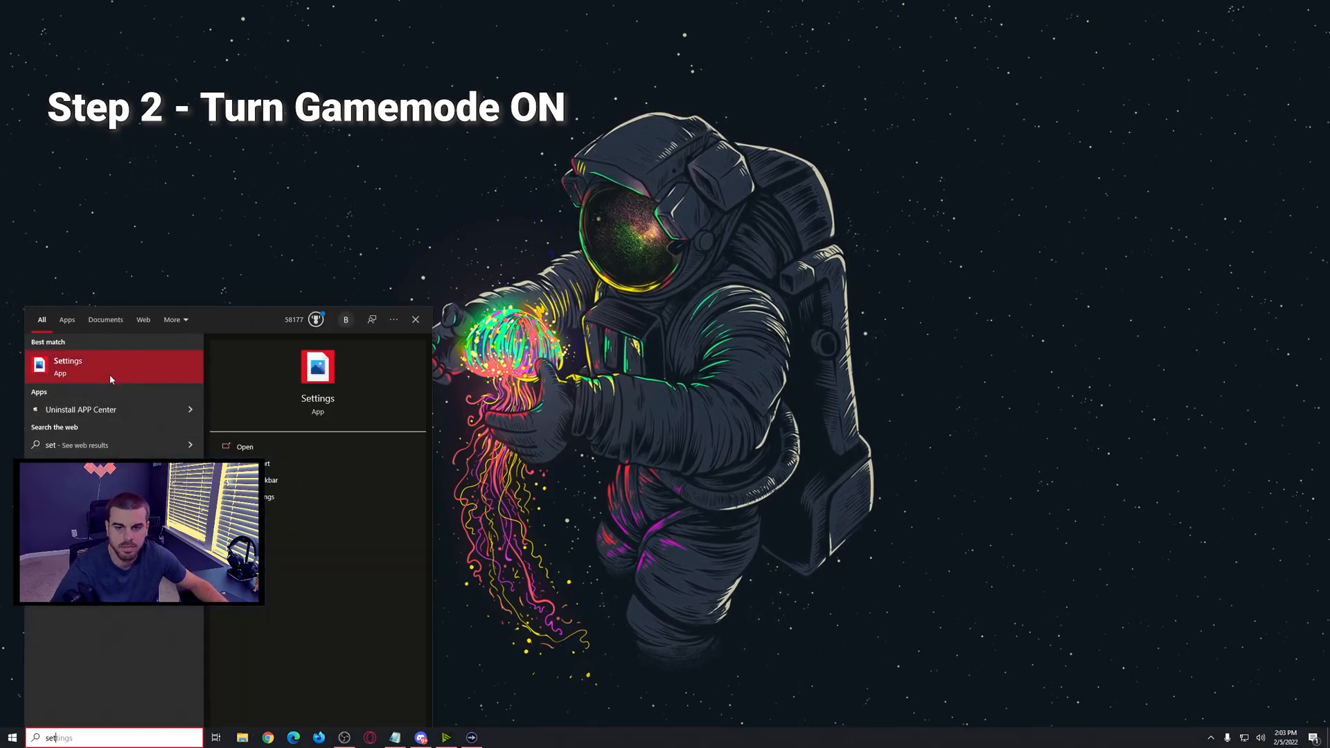
# Step: Launch Settings and search 'game' to reach the Game Mode page and switch it on
pyautogui.click(68, 366)
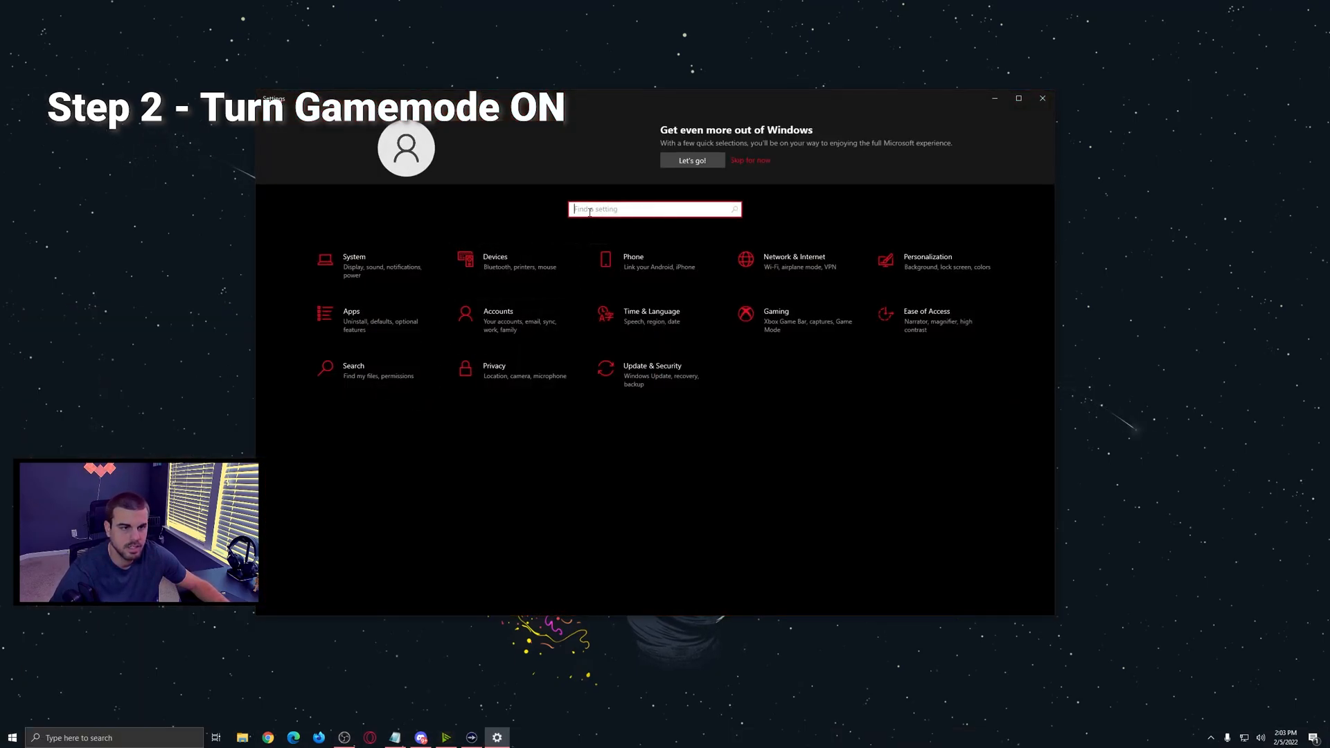
pyautogui.write('game')
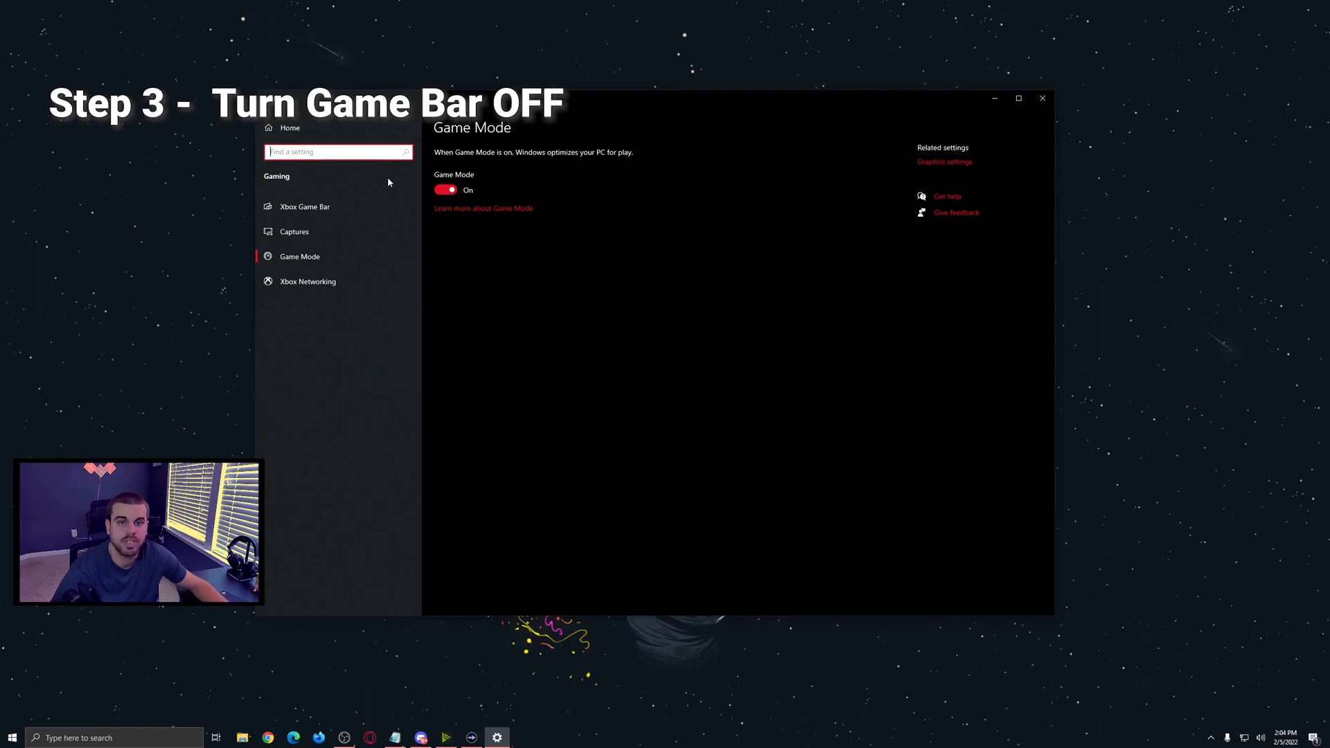
# Step: Turn Xbox Game Bar off and confirm Record in the background stays off on the Captures page
pyautogui.click(304, 207)
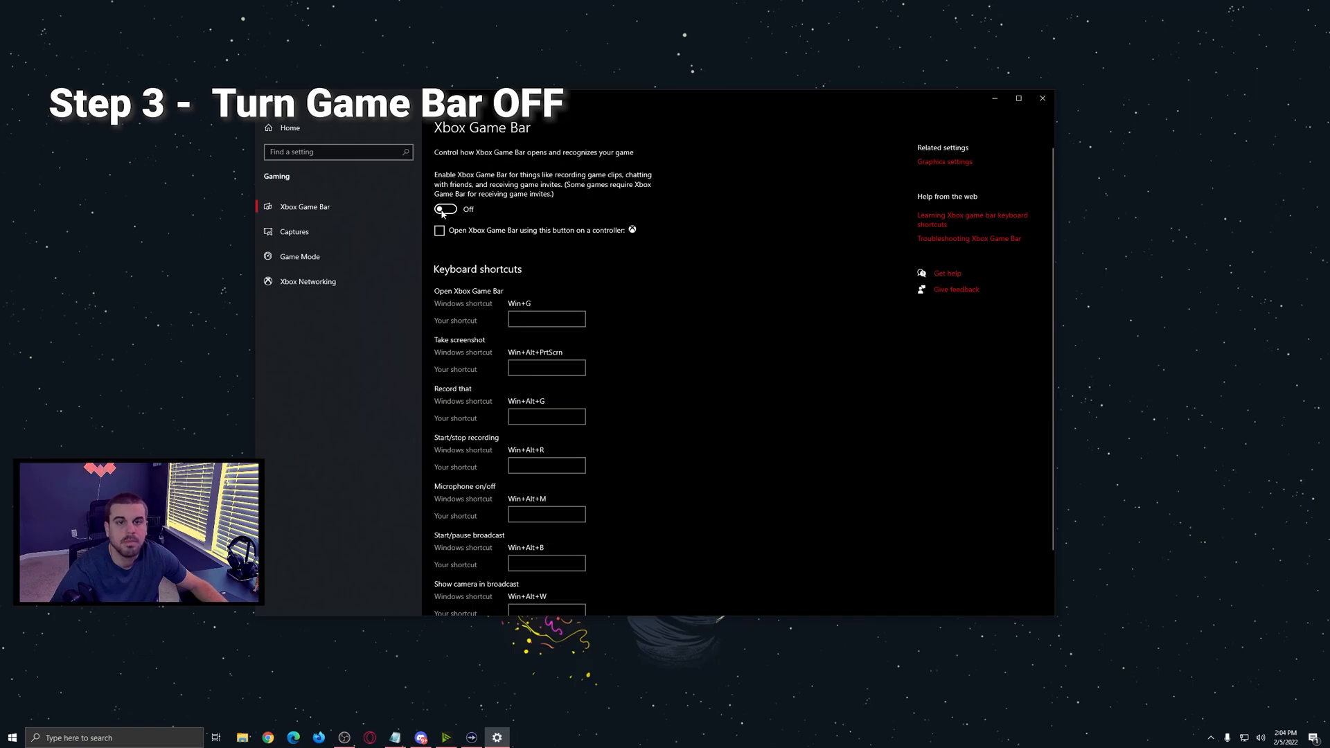
pyautogui.click(293, 232)
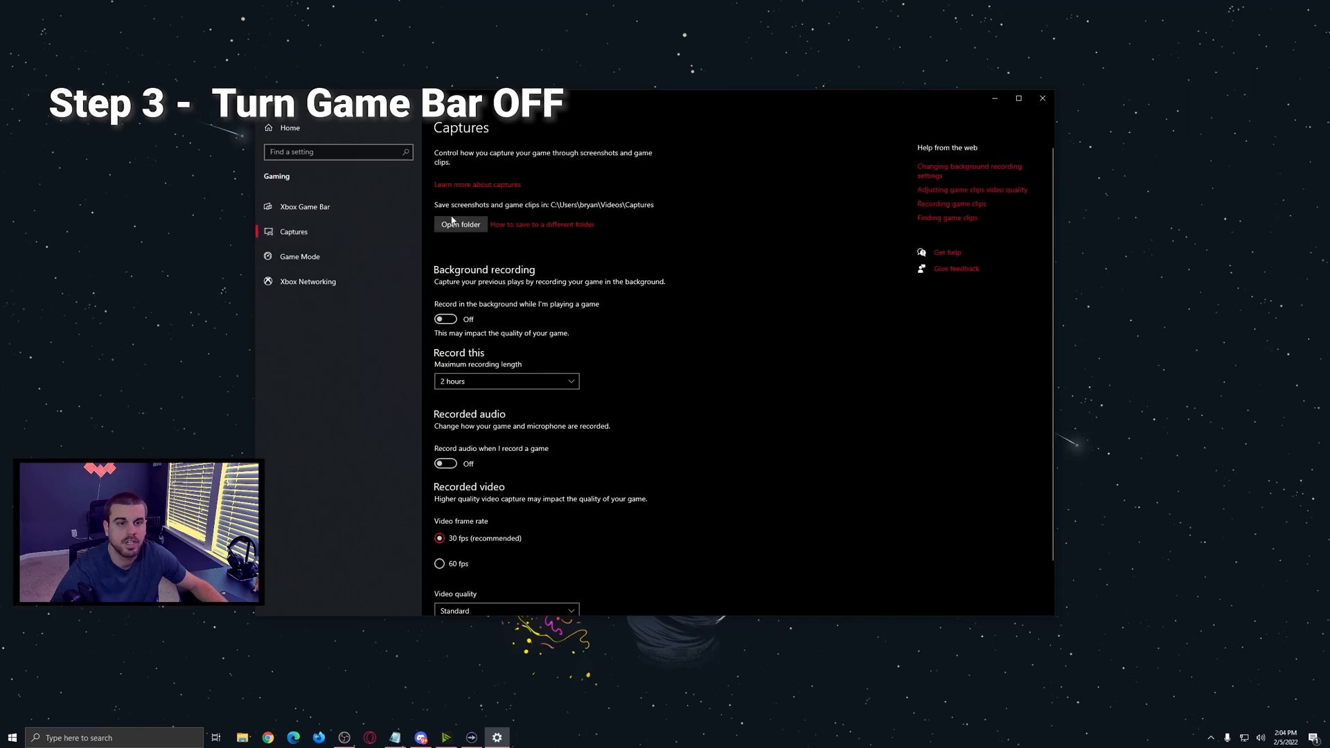
pyautogui.moveTo(503, 238)
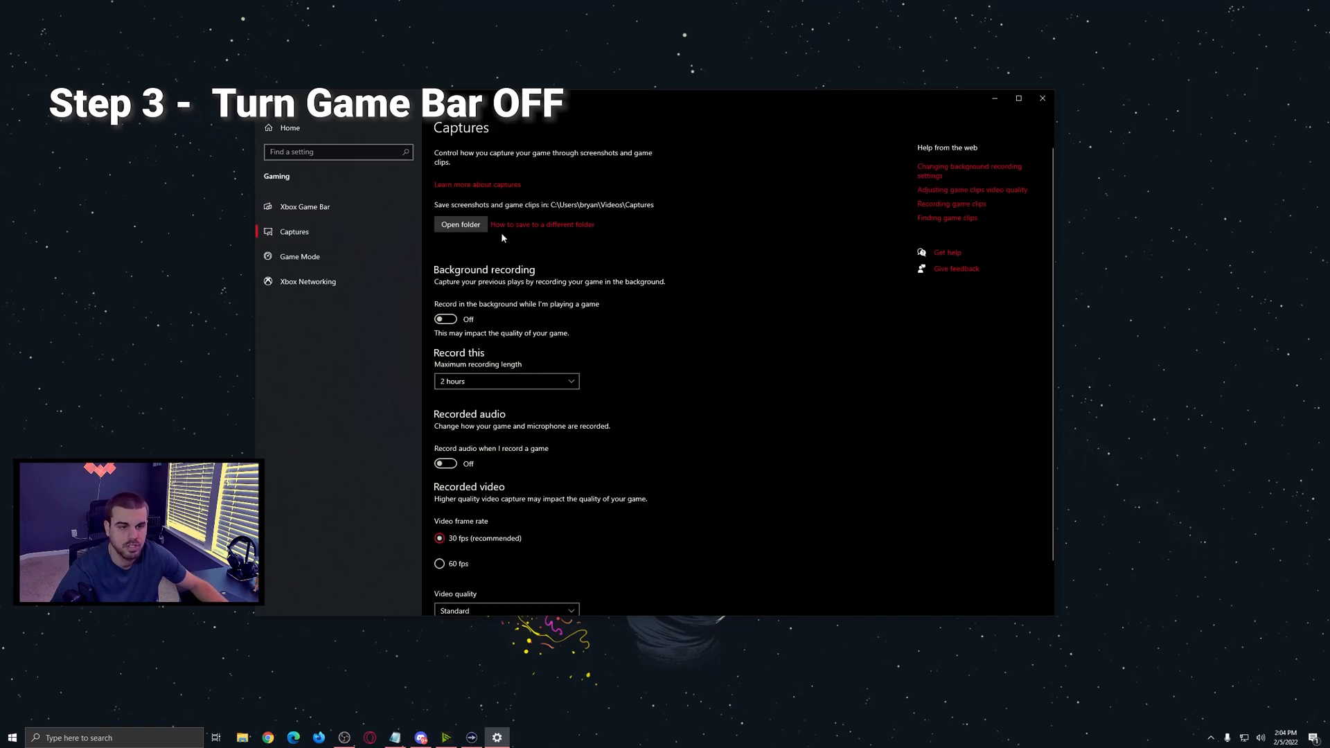
pyautogui.scroll(-3)
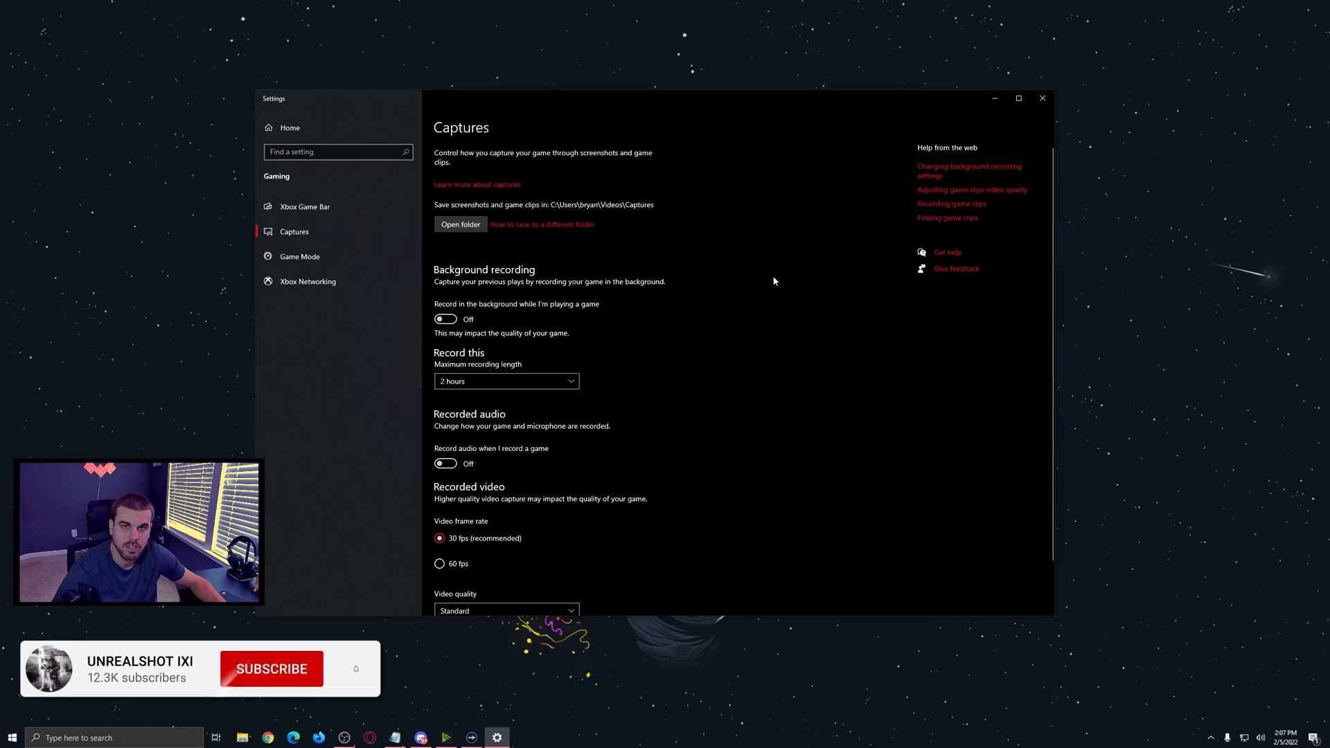
pyautogui.click(271, 669)
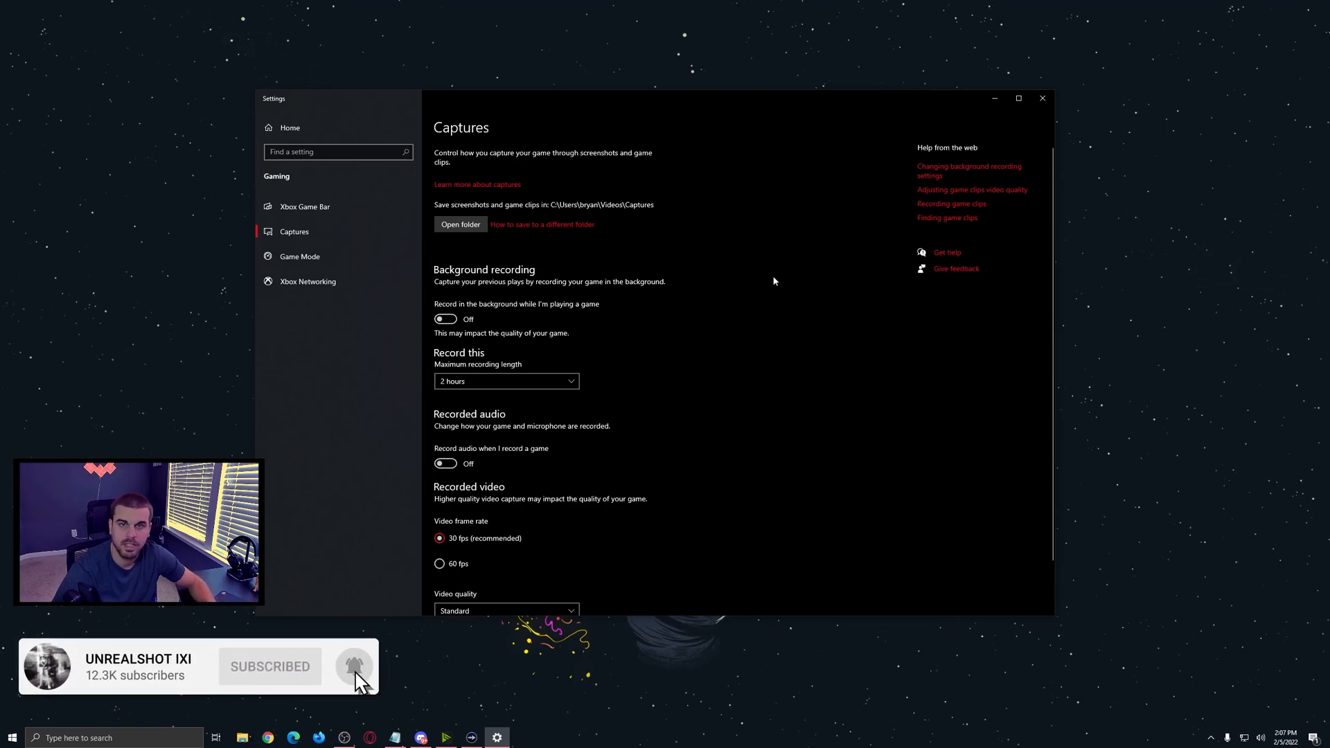